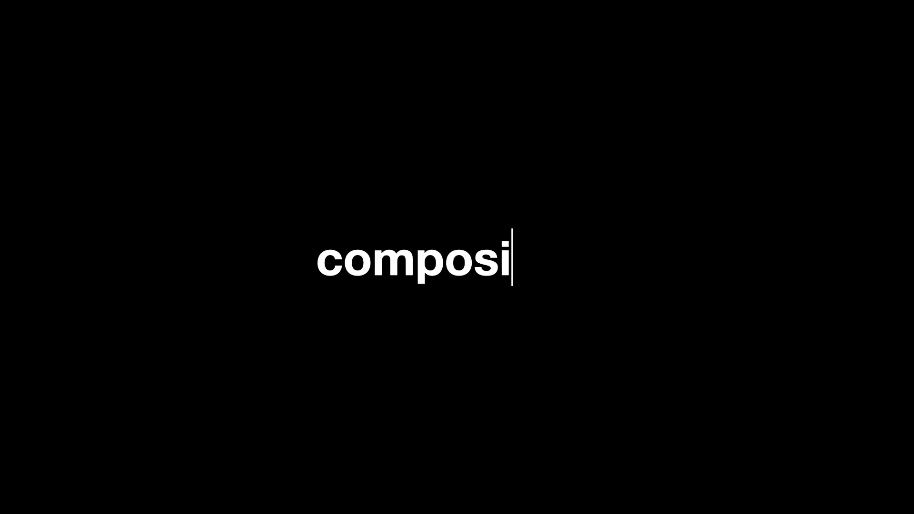
{"action": "type", "text": "tion"}
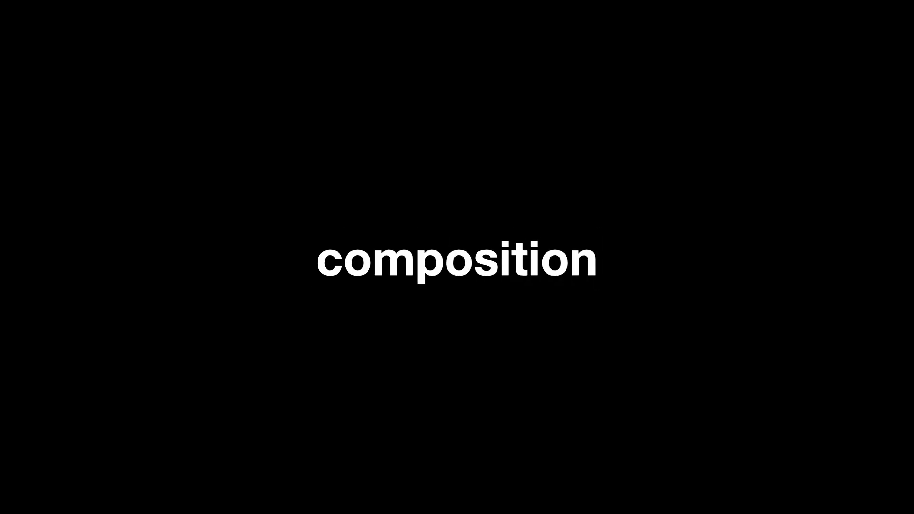